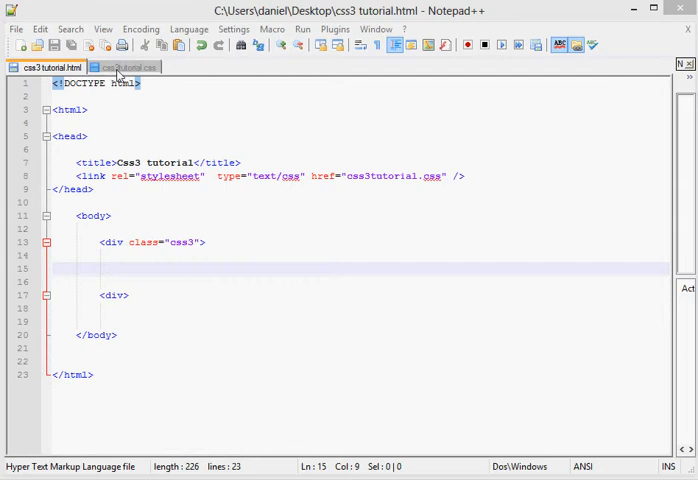
- Switch to the css3tutorial.css tab showing the green 150px .css3 box rule
click(125, 67)
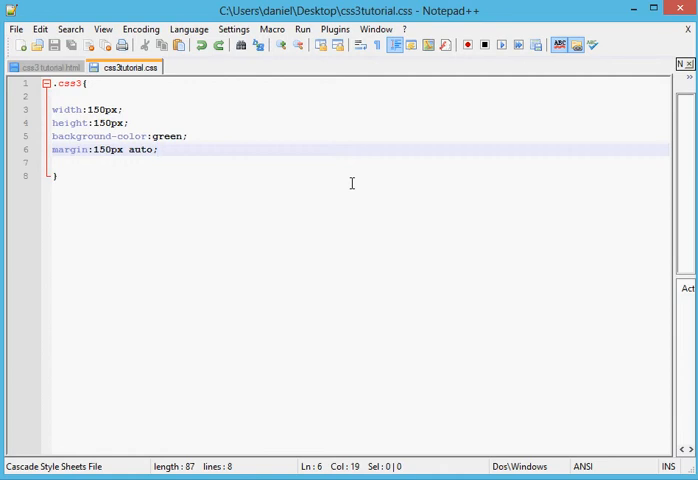
- On a new line below the .css3 rule, type the .css3:hover{ block opener
key(enter)
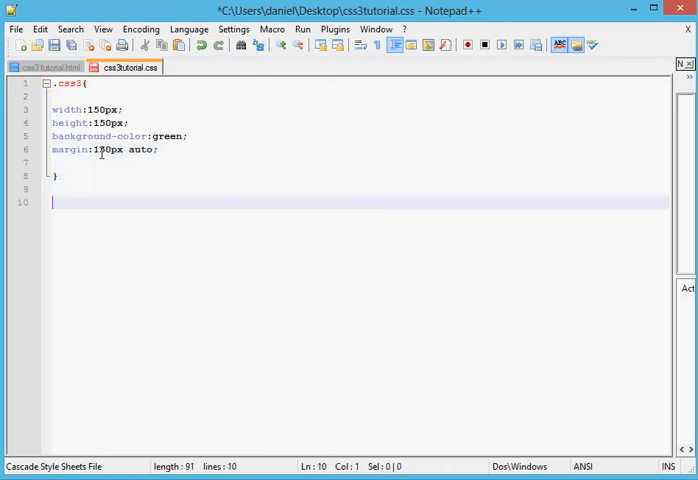
text(.)
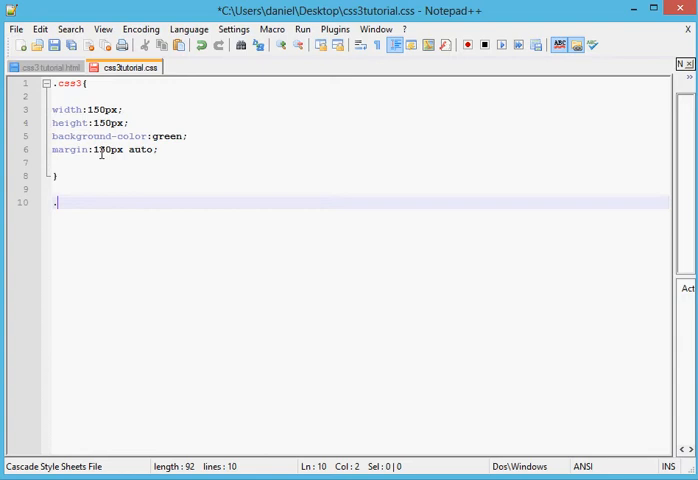
text(css)
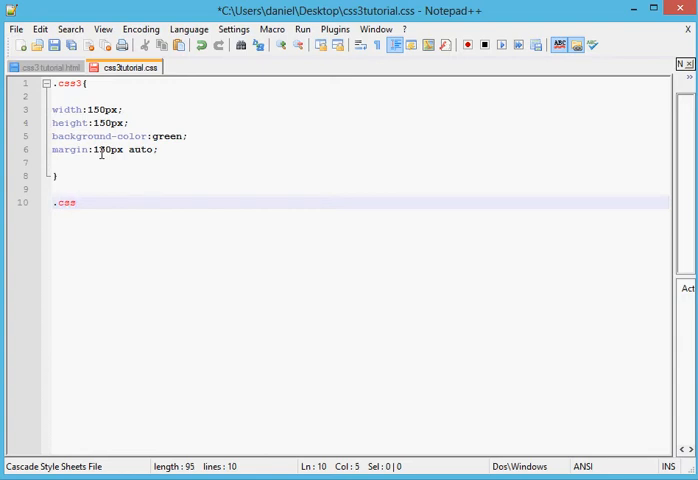
text(3{)
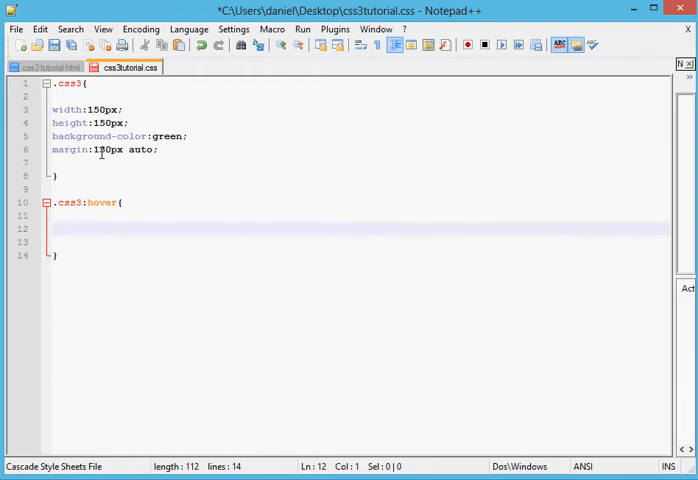
- Type the declaration trasform:rotate(30deg); inside the hover block
text(tras)
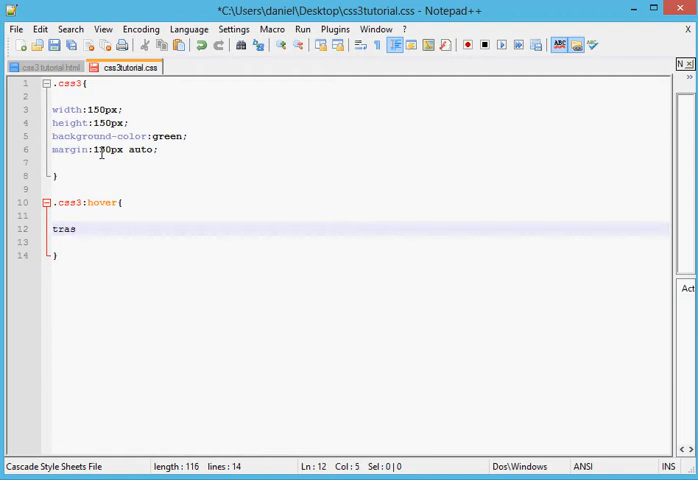
text(form)
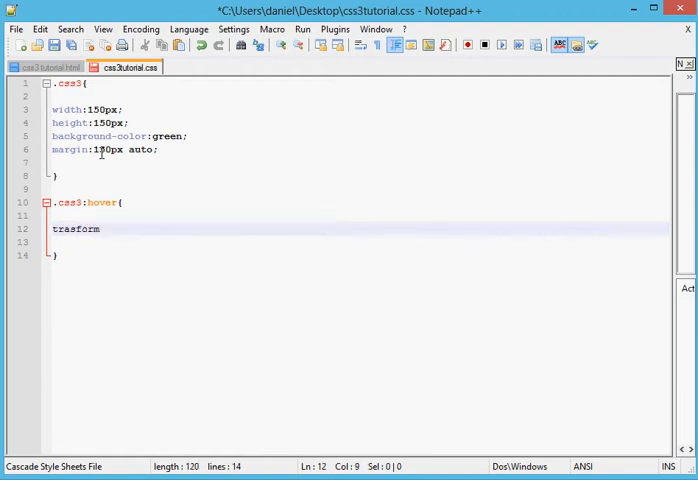
text(:)
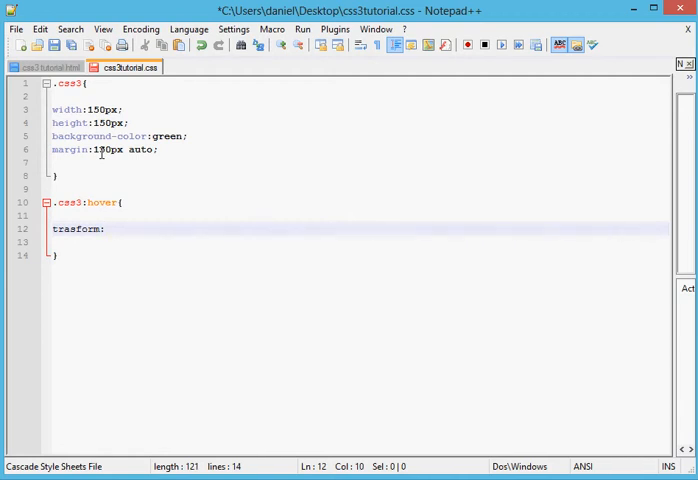
text(ro)
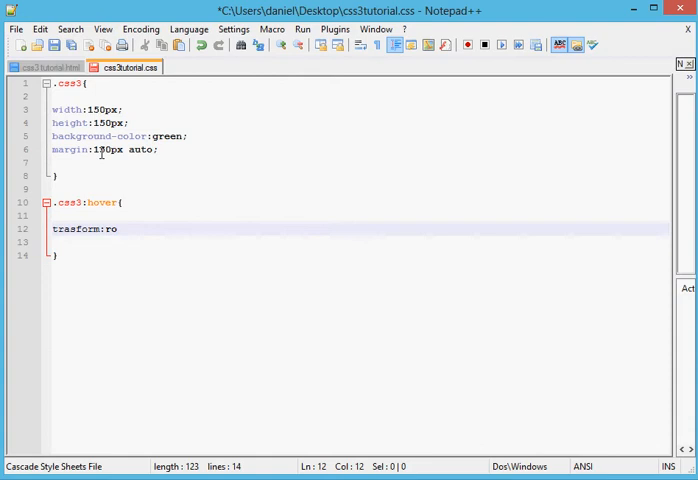
text(tate)
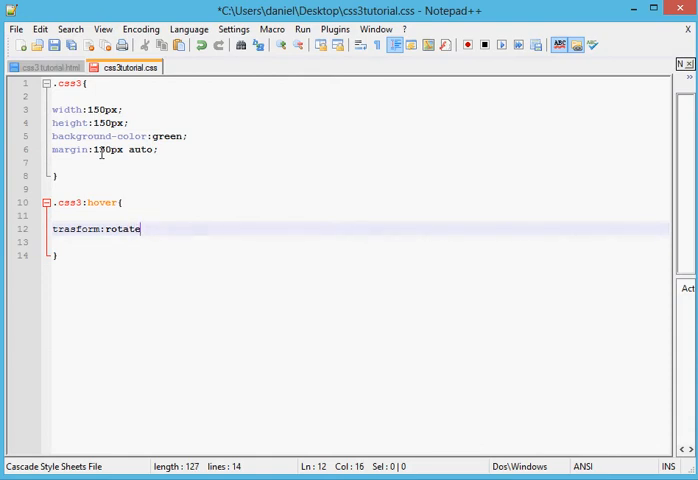
text(())
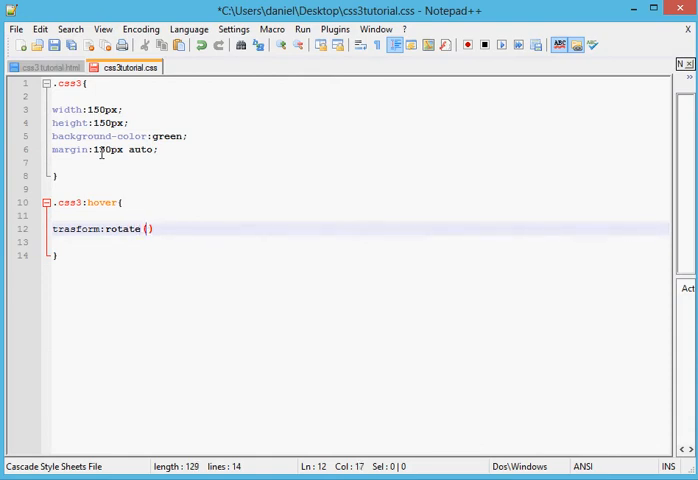
text(3)
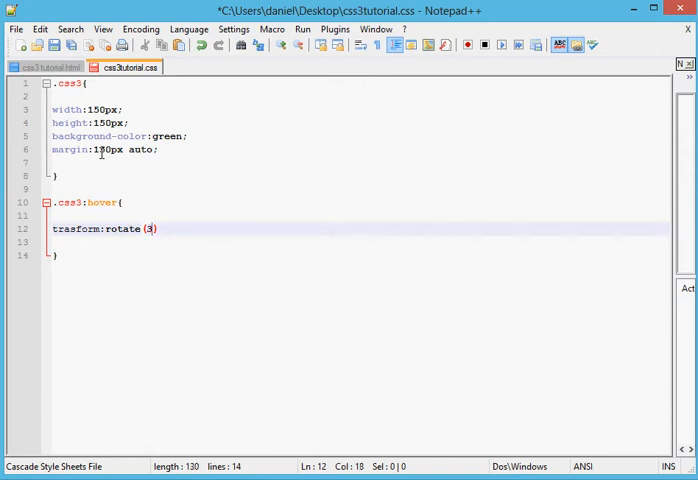
text(0)
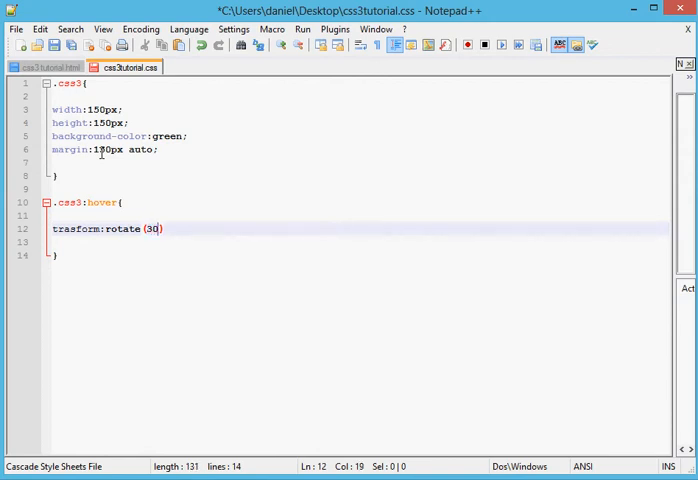
text(deg)
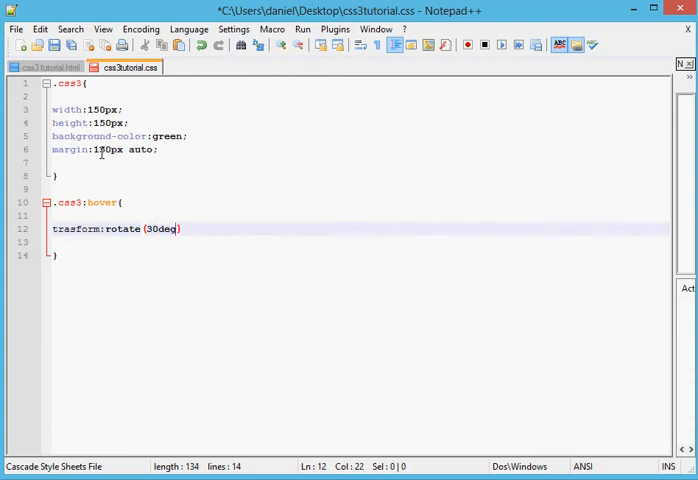
text(;)
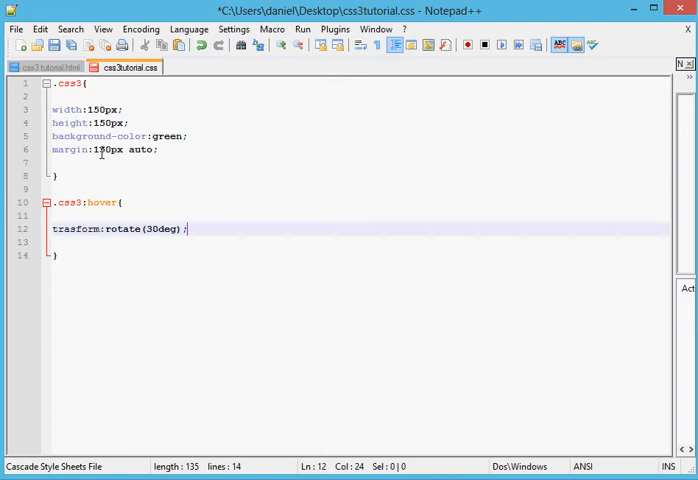
- Add -webkit-transform:rotate(30deg); on a new line below the transform declaration
key(Return)
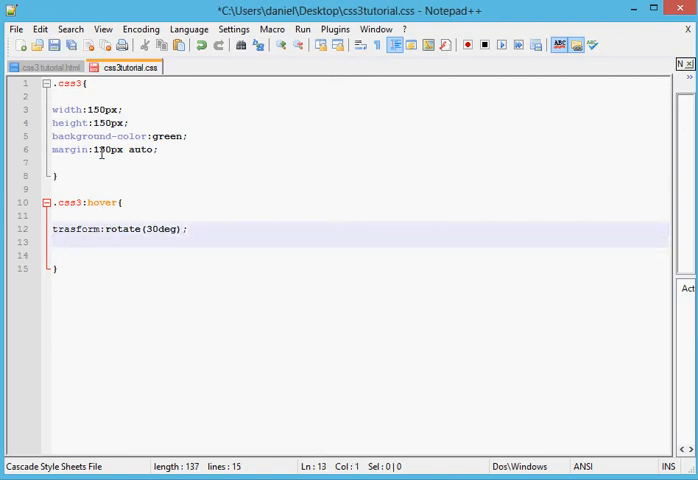
text(x)
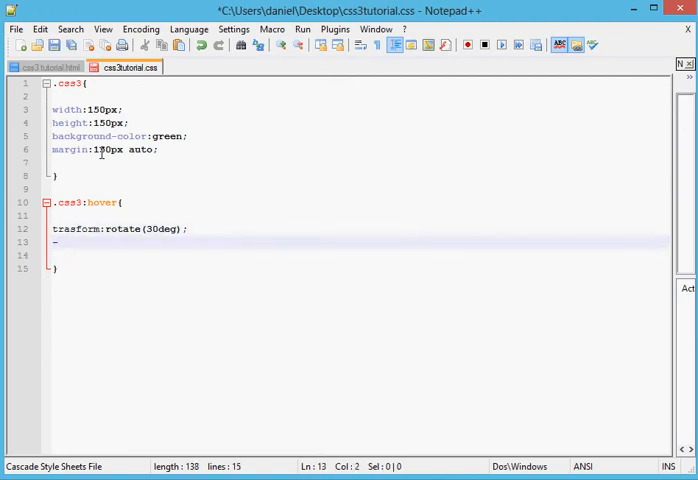
text(-we)
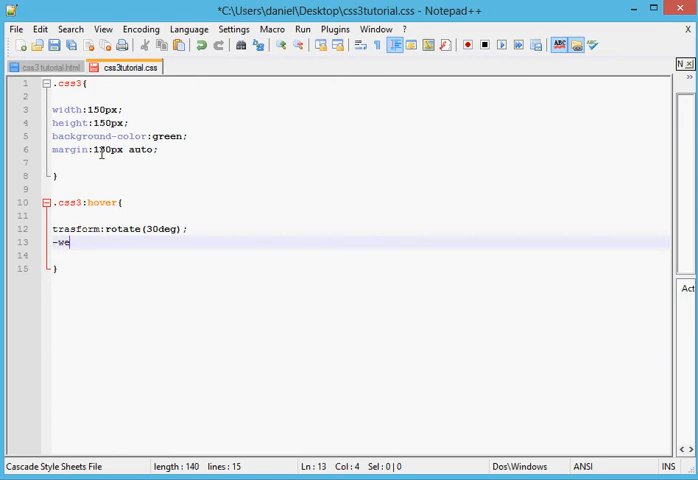
text(b)
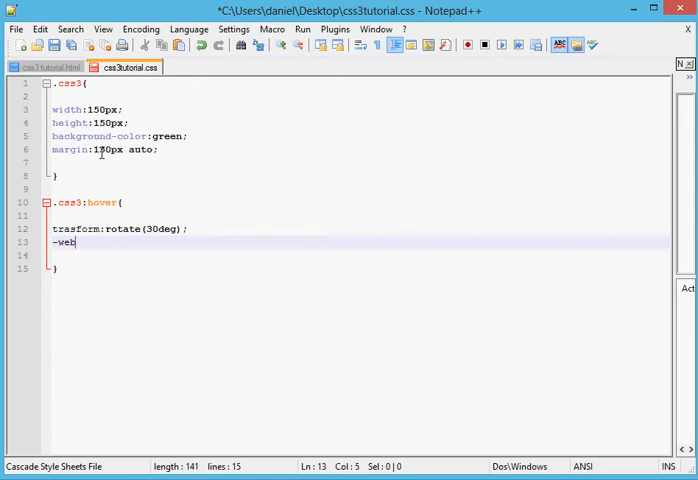
text(kit-)
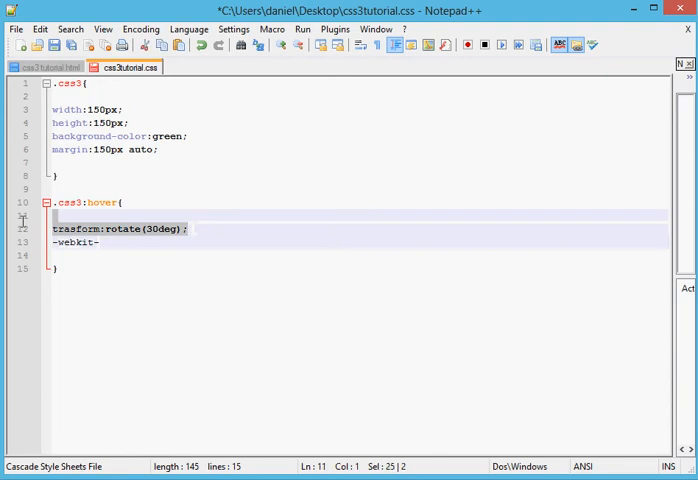
click(158, 251)
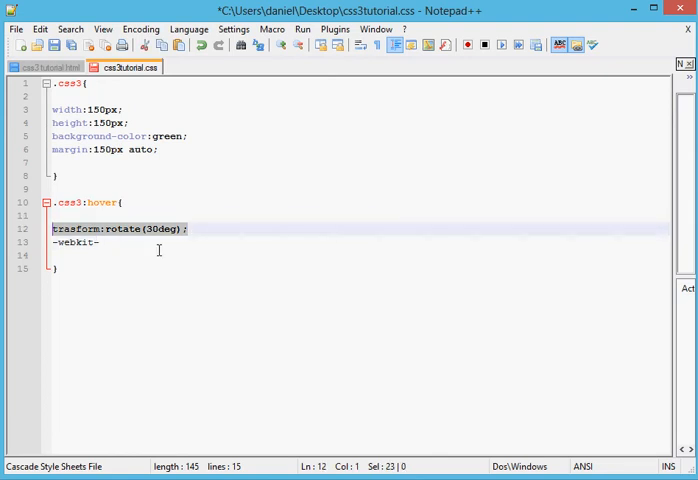
click(101, 241)
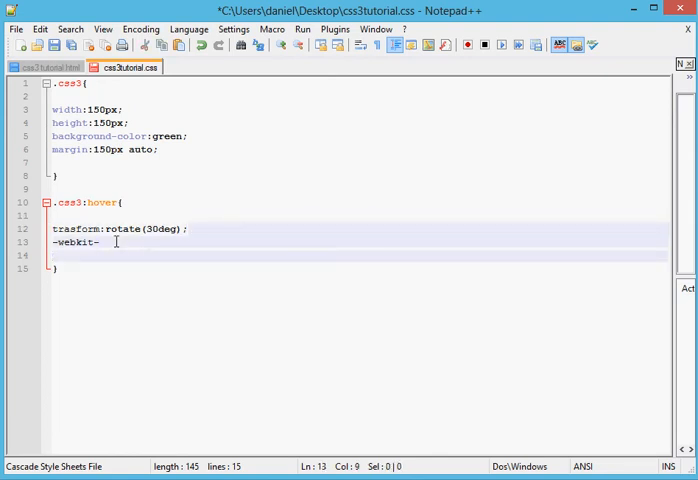
text(transform:rotate(30deg);)
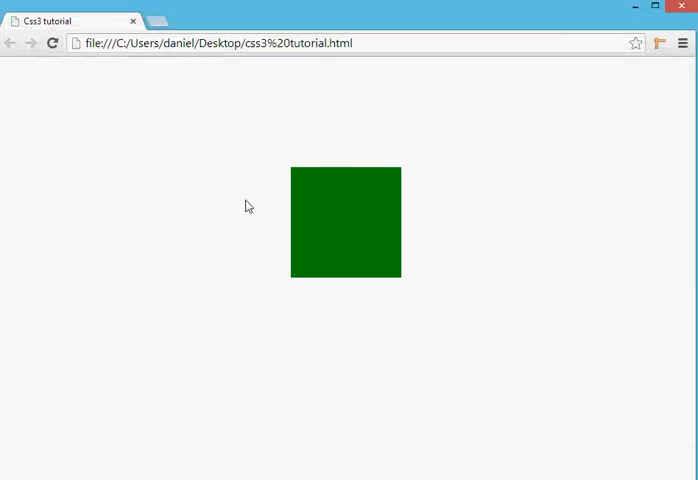
mouse_move(328, 240)
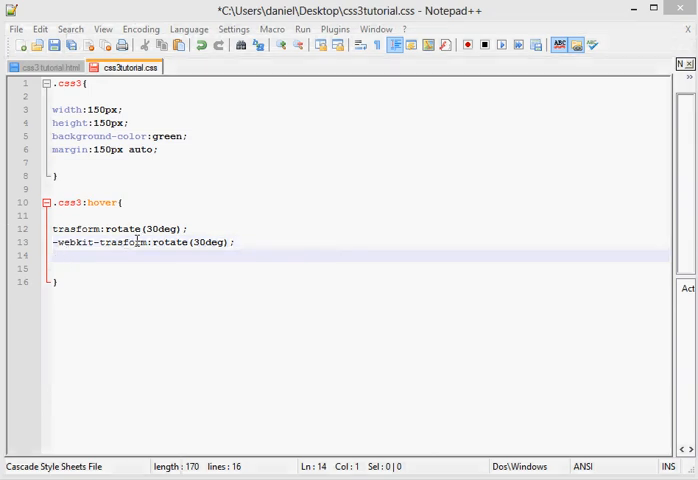
- Insert the missing 'n' so the misspelled property reads transform
click(124, 242)
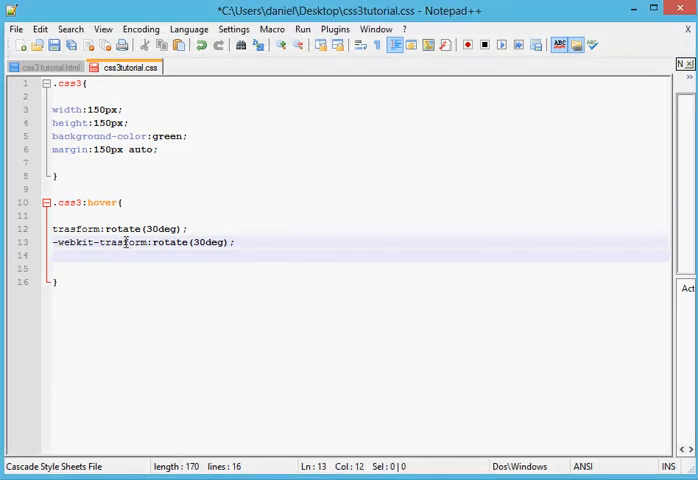
text(n)
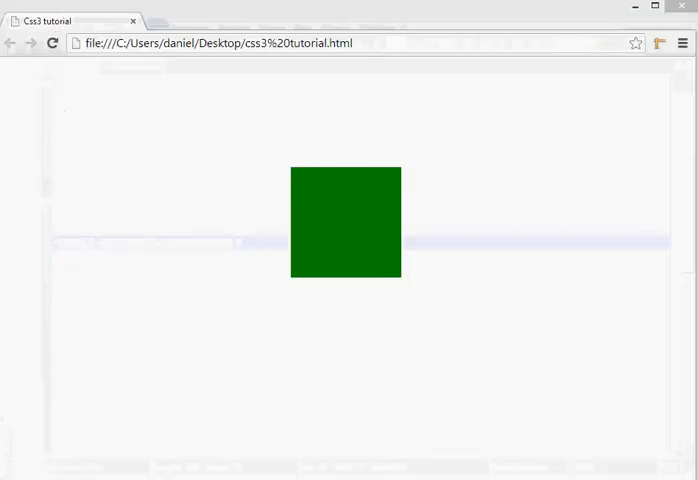
- Reload the Chrome preview, then change the -webkit- rotate angle to 40
click(53, 43)
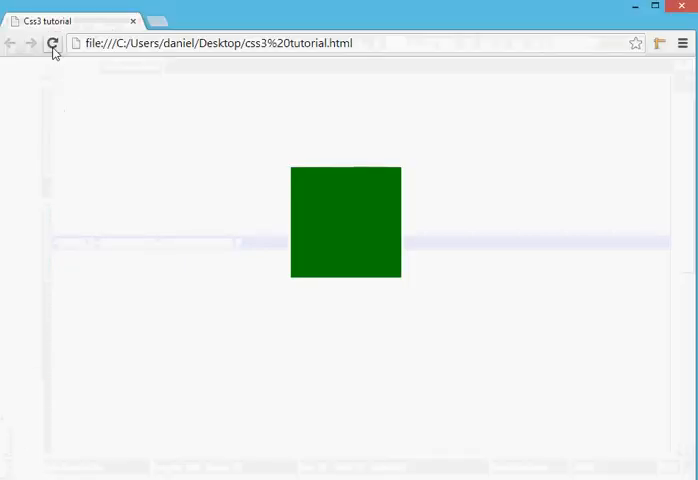
click(53, 43)
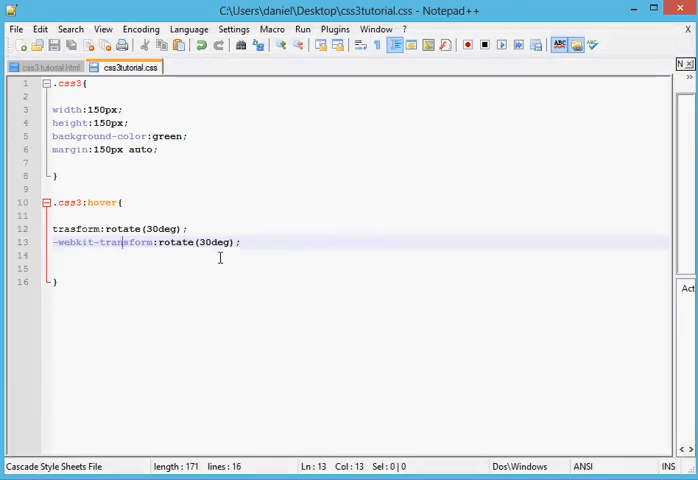
text(4)
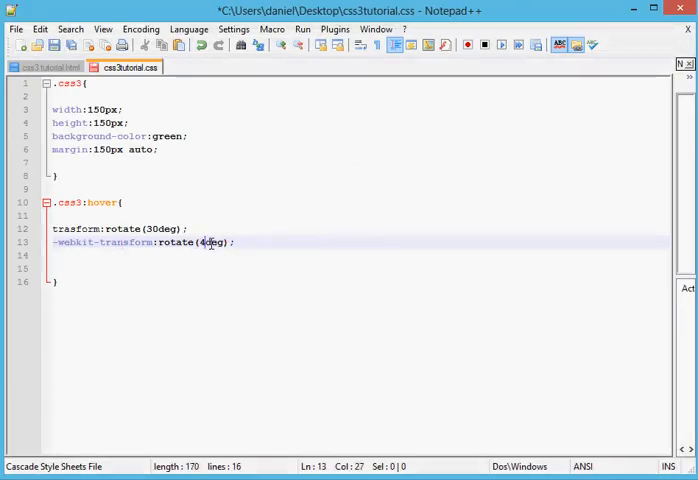
text(0)
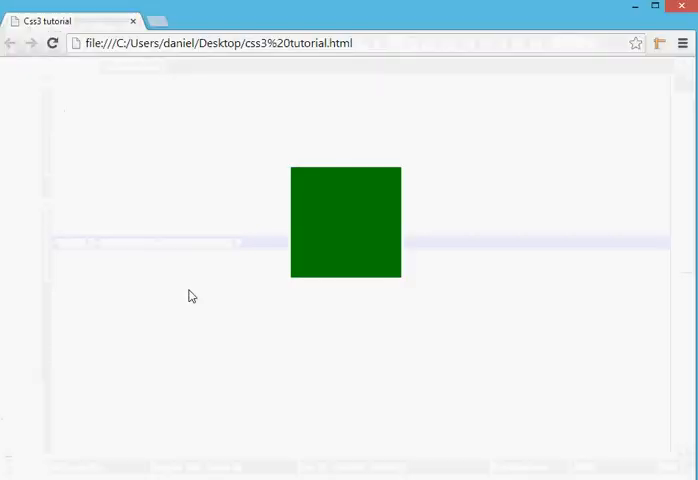
mouse_move(290, 210)
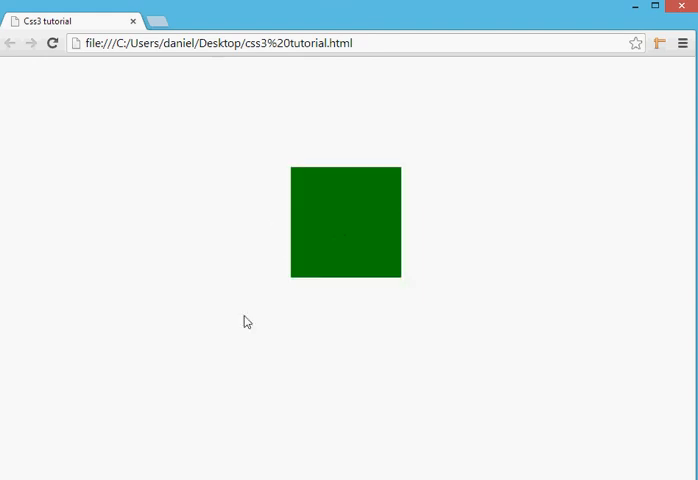
mouse_move(180, 337)
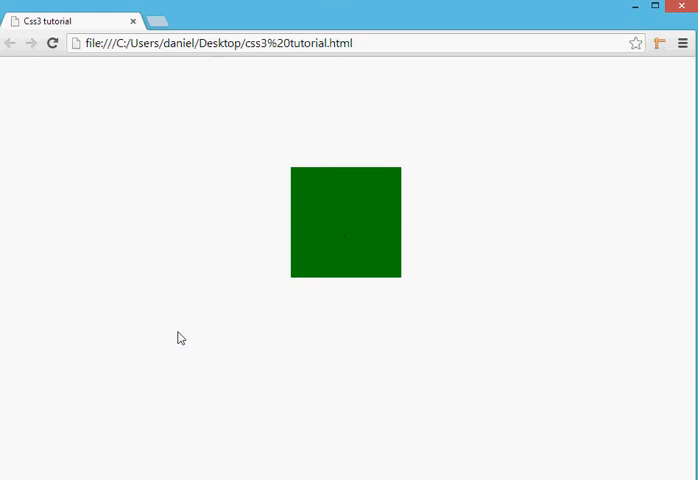